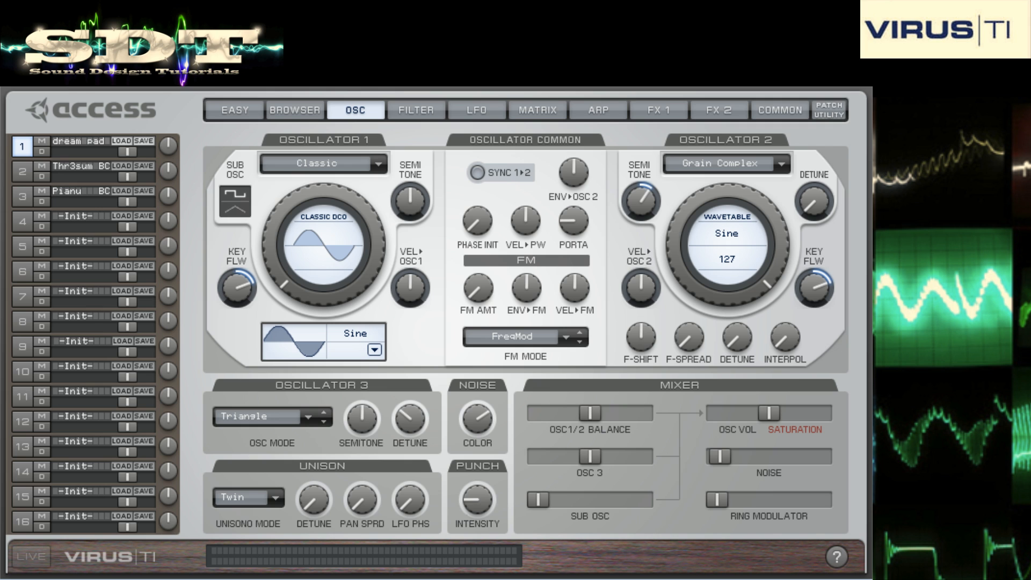
Step: View the patch bank browser, oscillators, filter/amp envelopes, then the three LFOs
left_click(295, 110)
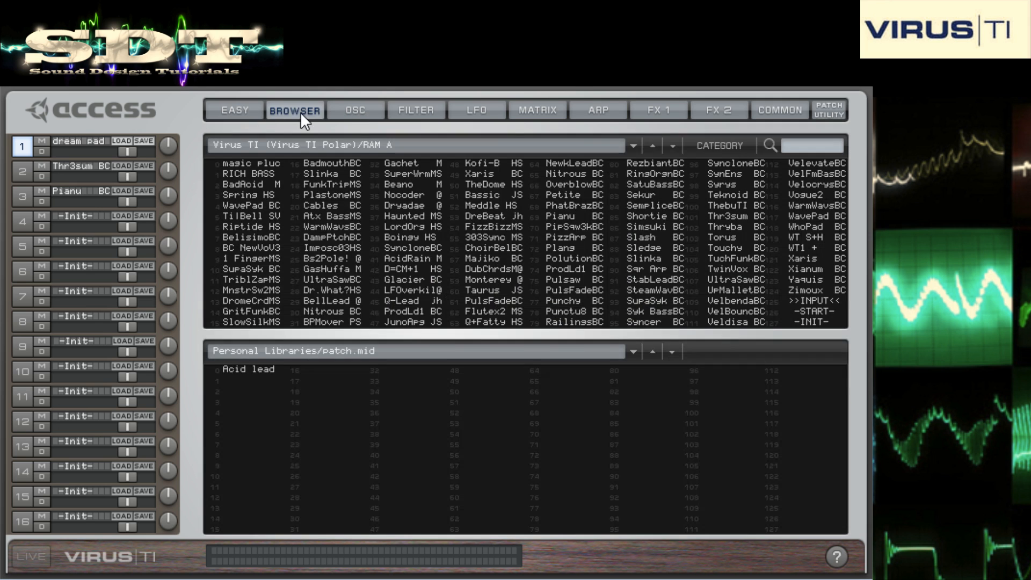
mouse_move(355, 122)
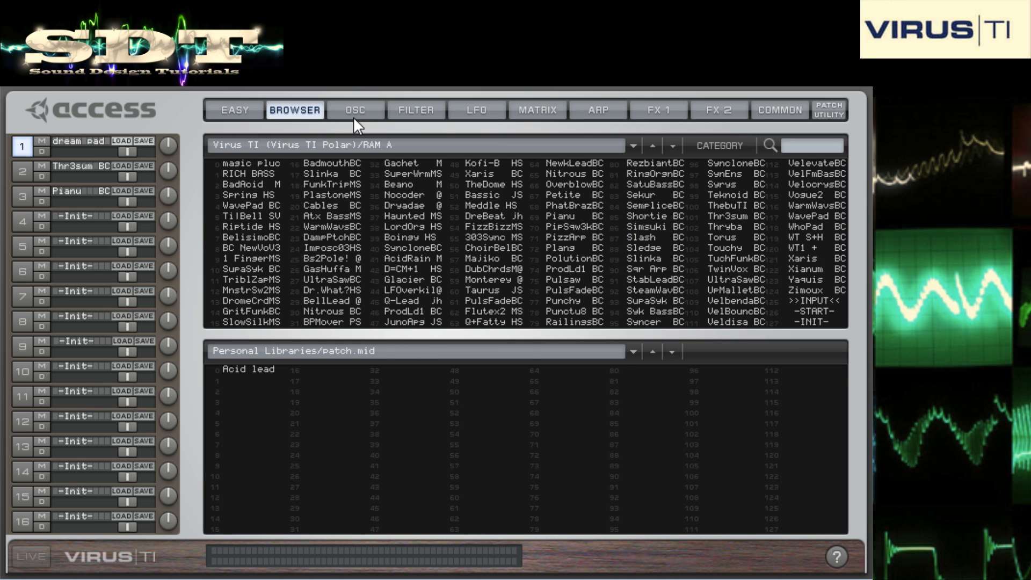
left_click(354, 109)
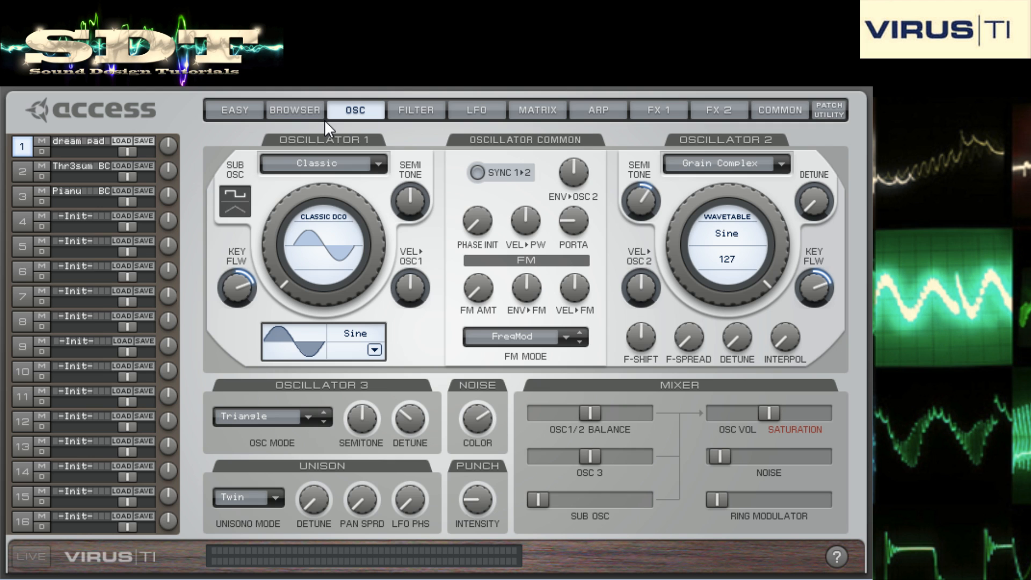
mouse_move(443, 133)
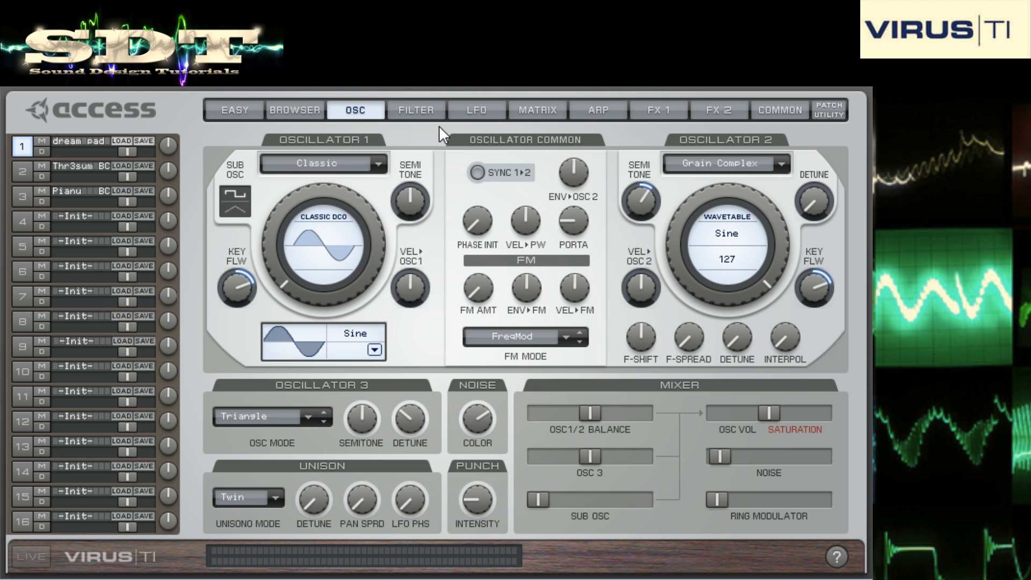
left_click(416, 109)
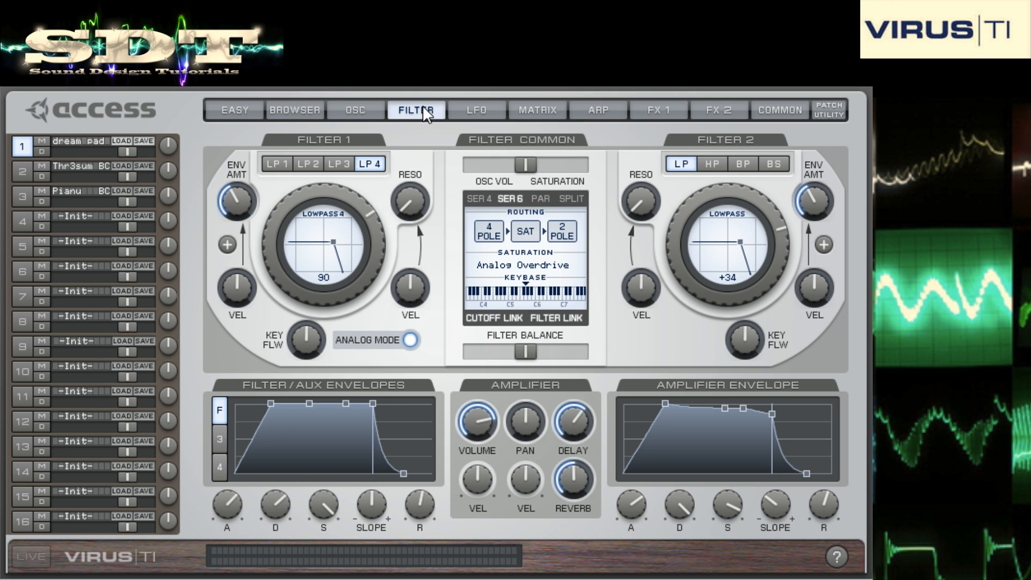
mouse_move(470, 123)
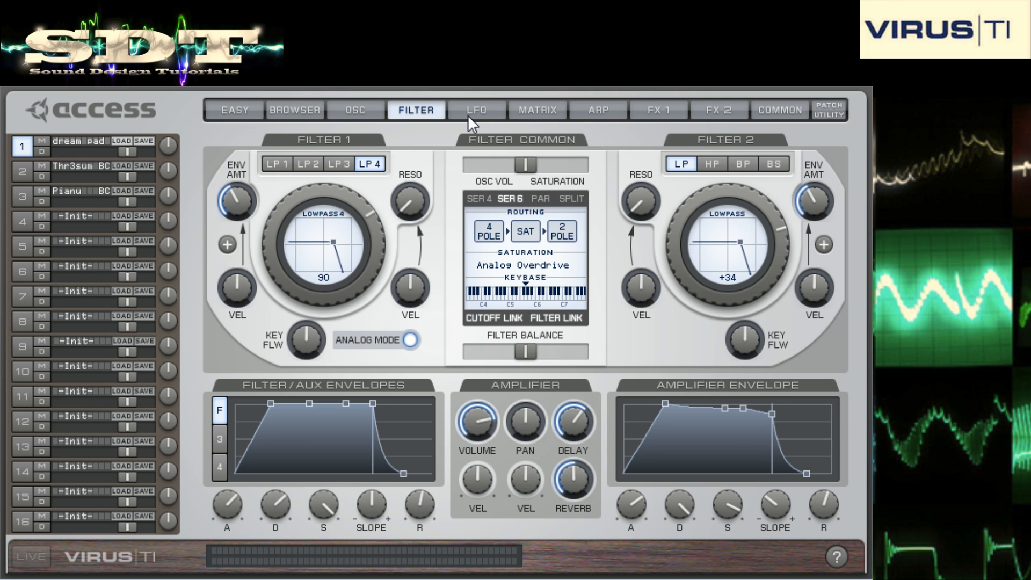
left_click(475, 109)
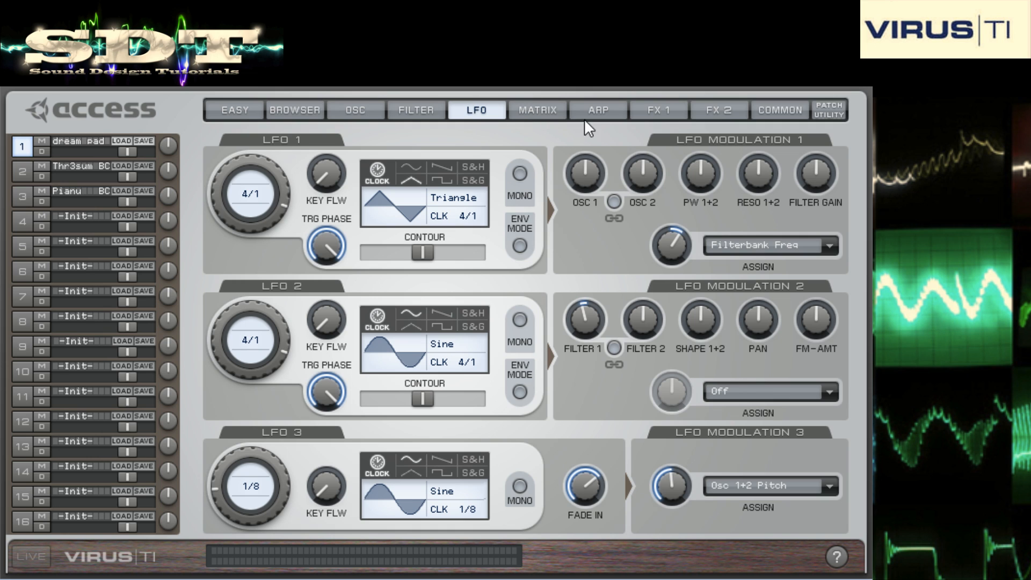
Step: View the arpeggiator, chorus/distortion/phaser/EQ, delay/reverb/vocoder effects, then the modulation matrix
left_click(597, 109)
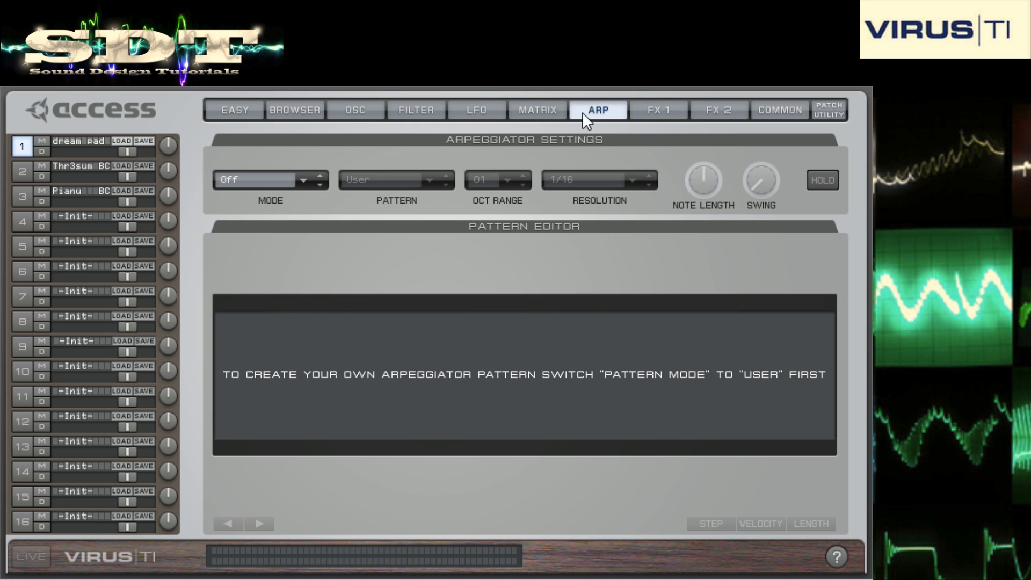
left_click(659, 109)
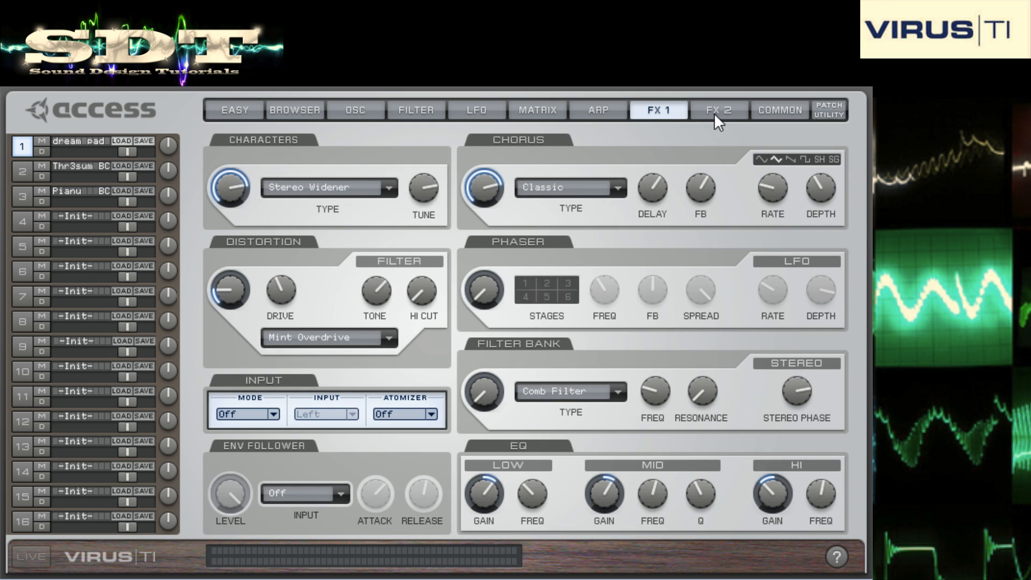
left_click(718, 109)
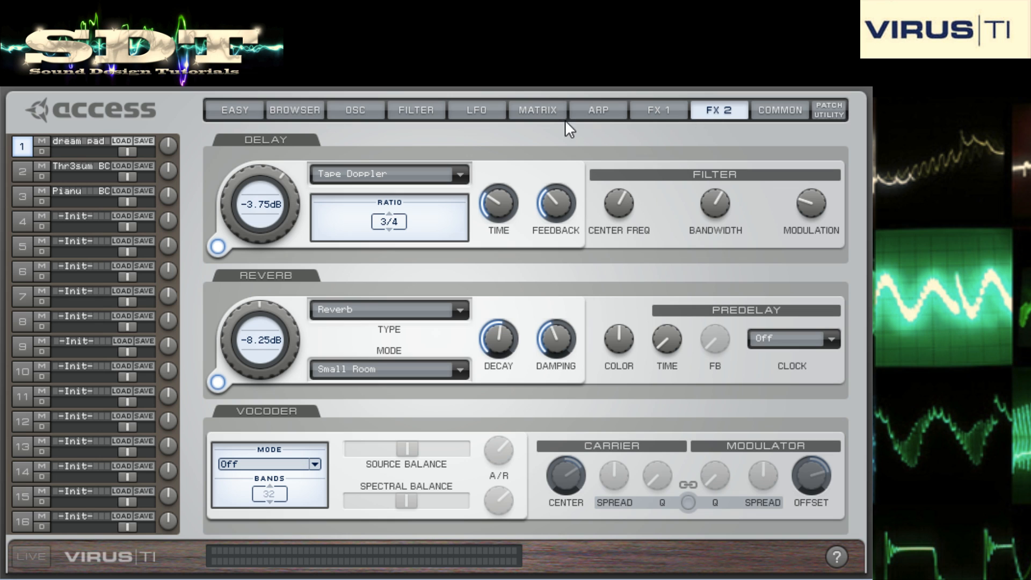
left_click(537, 110)
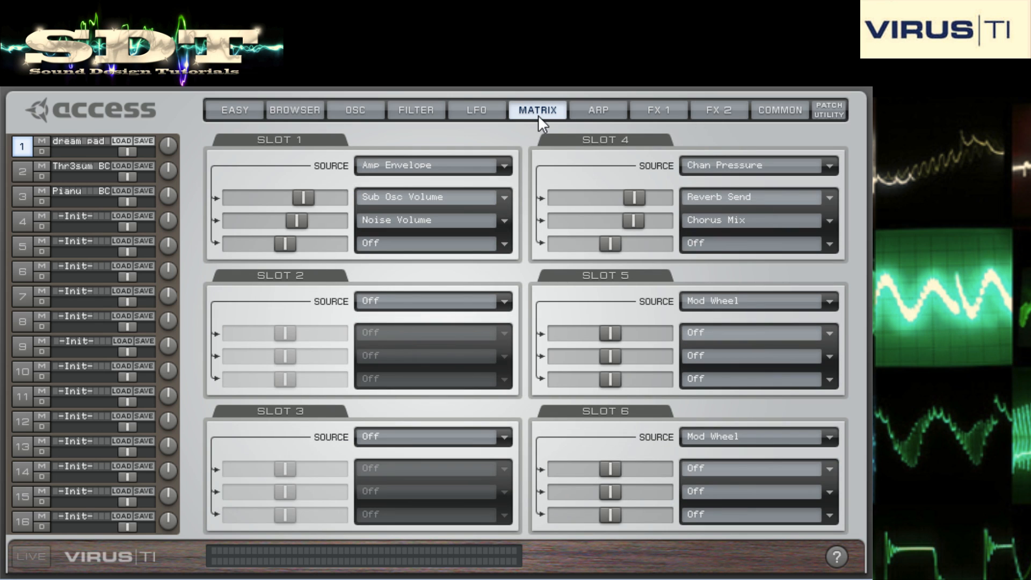